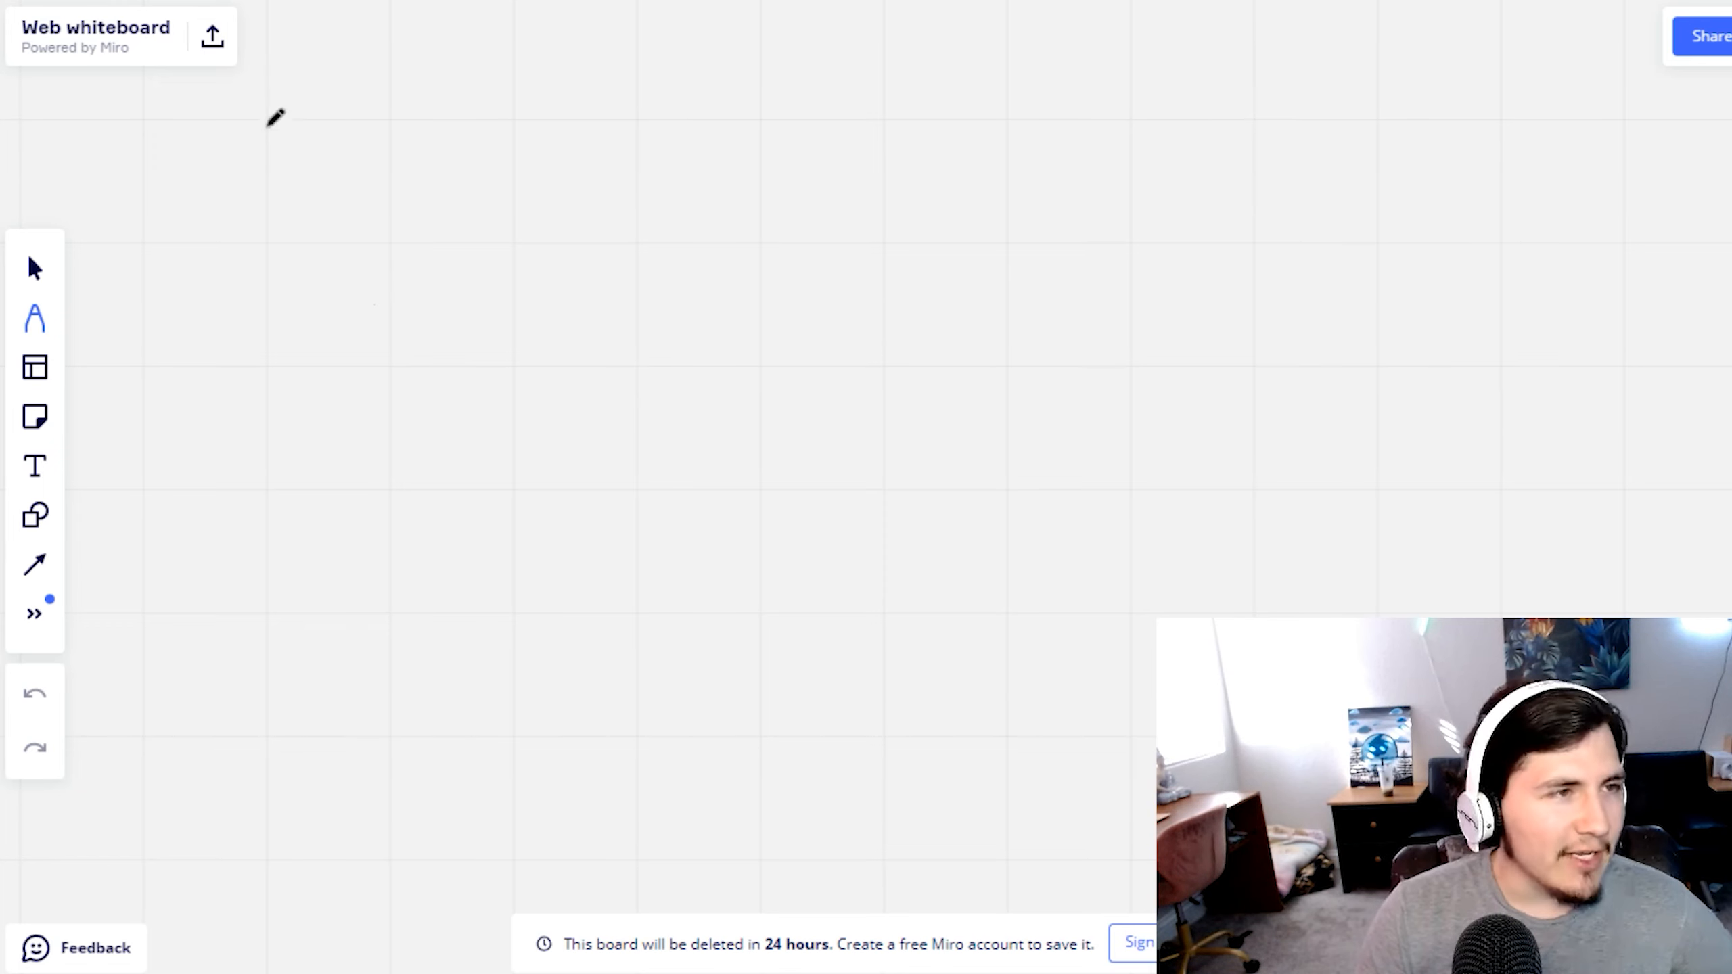
Handwrite the heading 'Offer' near the top left with the pen and underline it
{"action": "left_click_drag", "start_coordinate": [265, 115], "coordinate": [353, 215]}
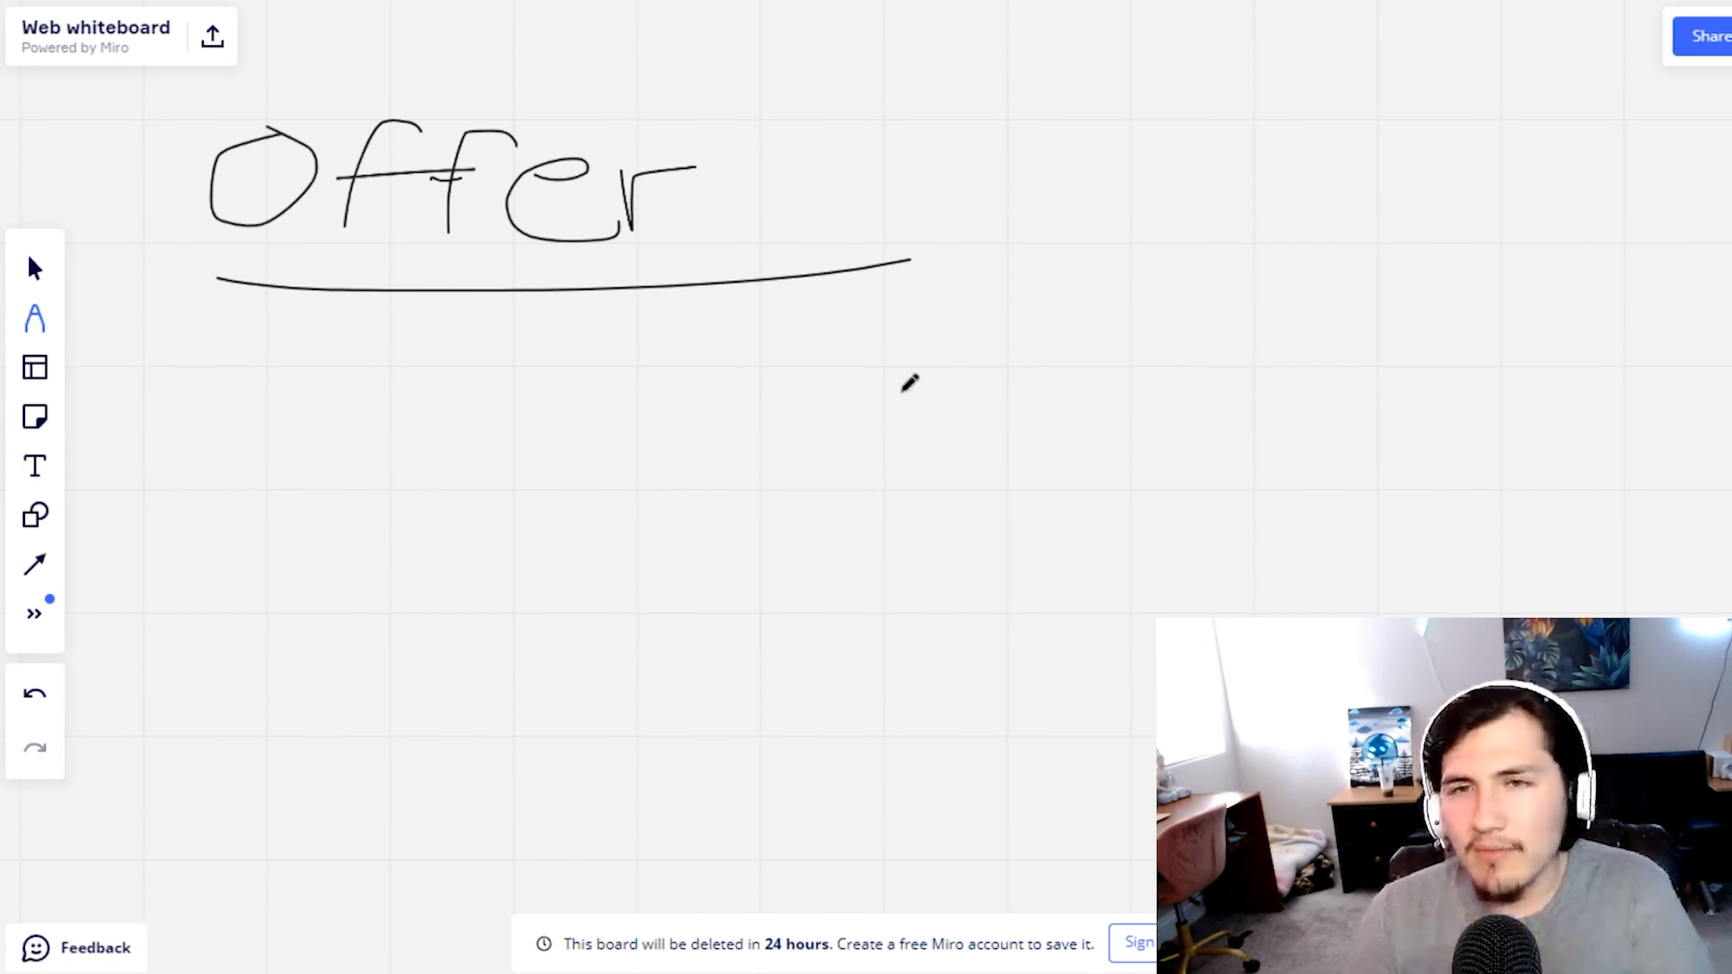
{"action": "mouse_move", "coordinate": [260, 417]}
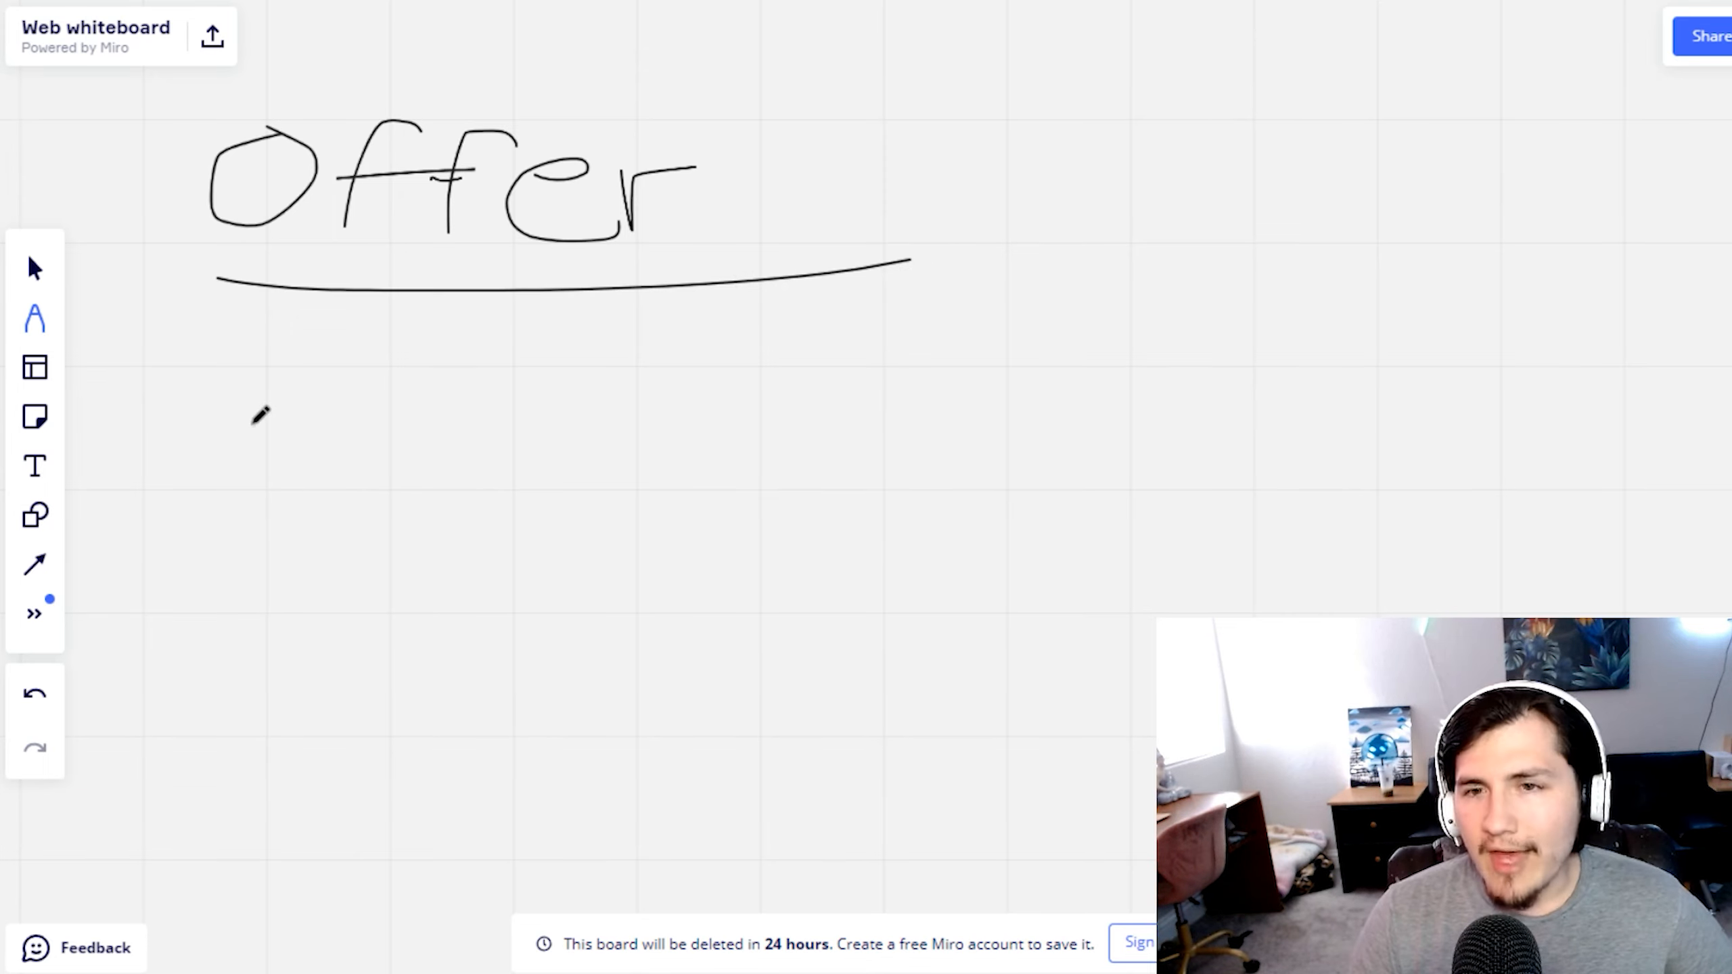
{"action": "mouse_move", "coordinate": [201, 398]}
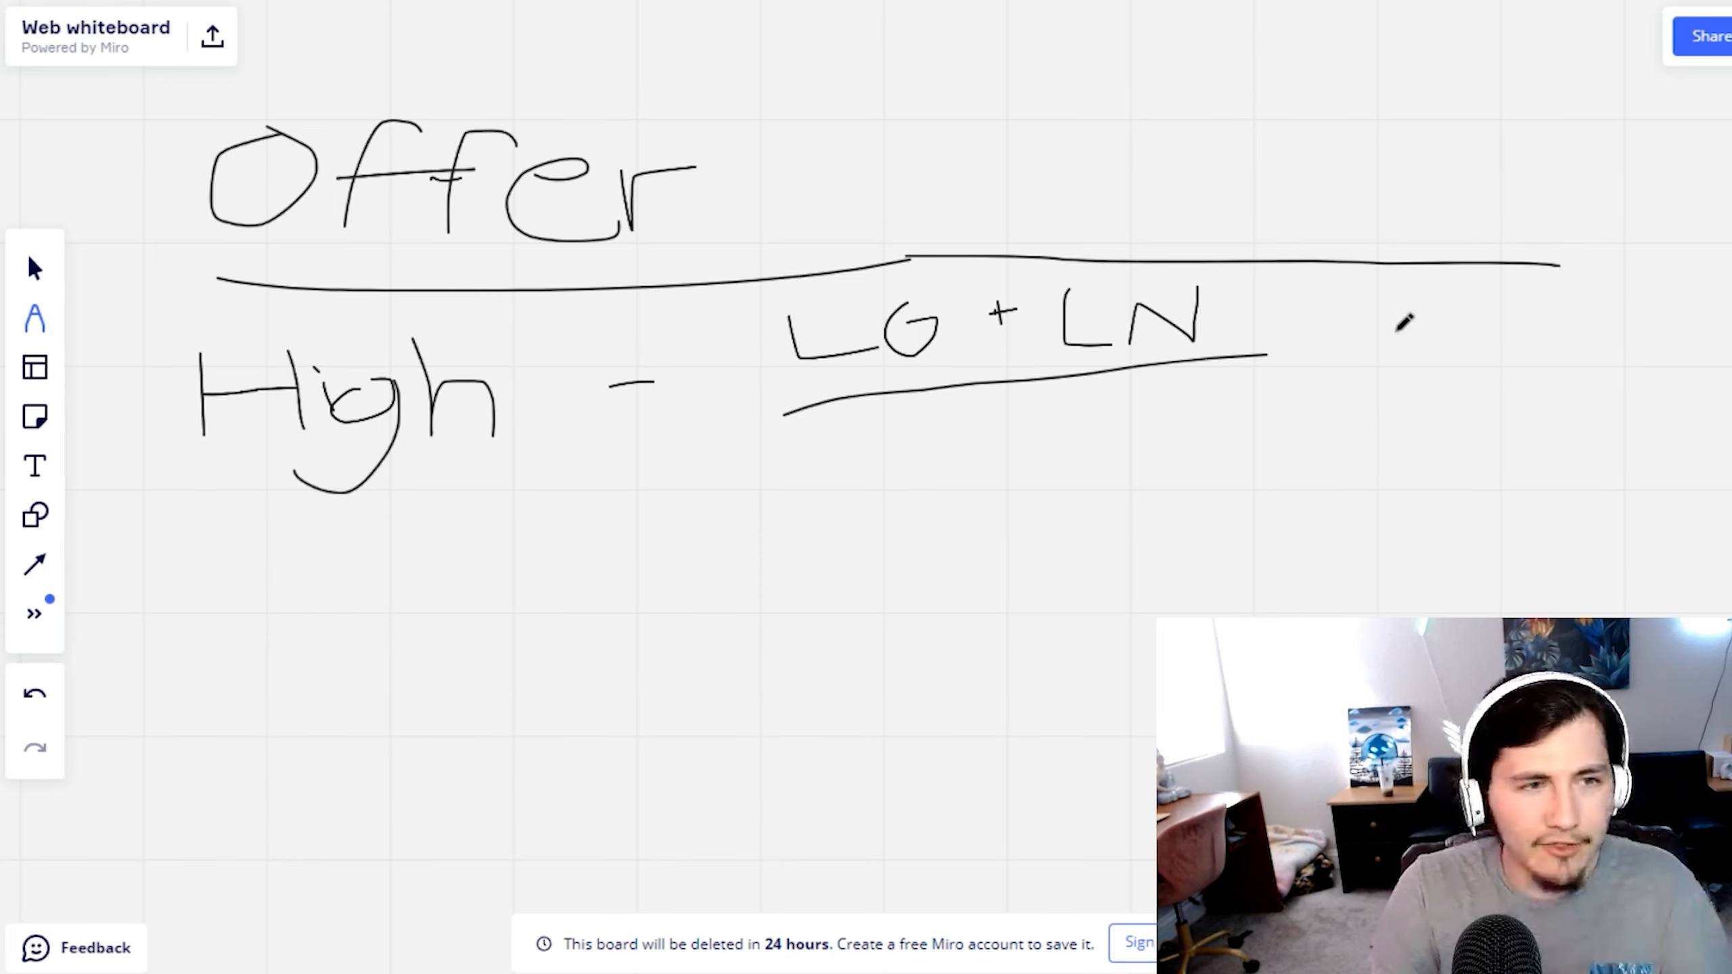
{"action": "mouse_move", "coordinate": [1326, 245]}
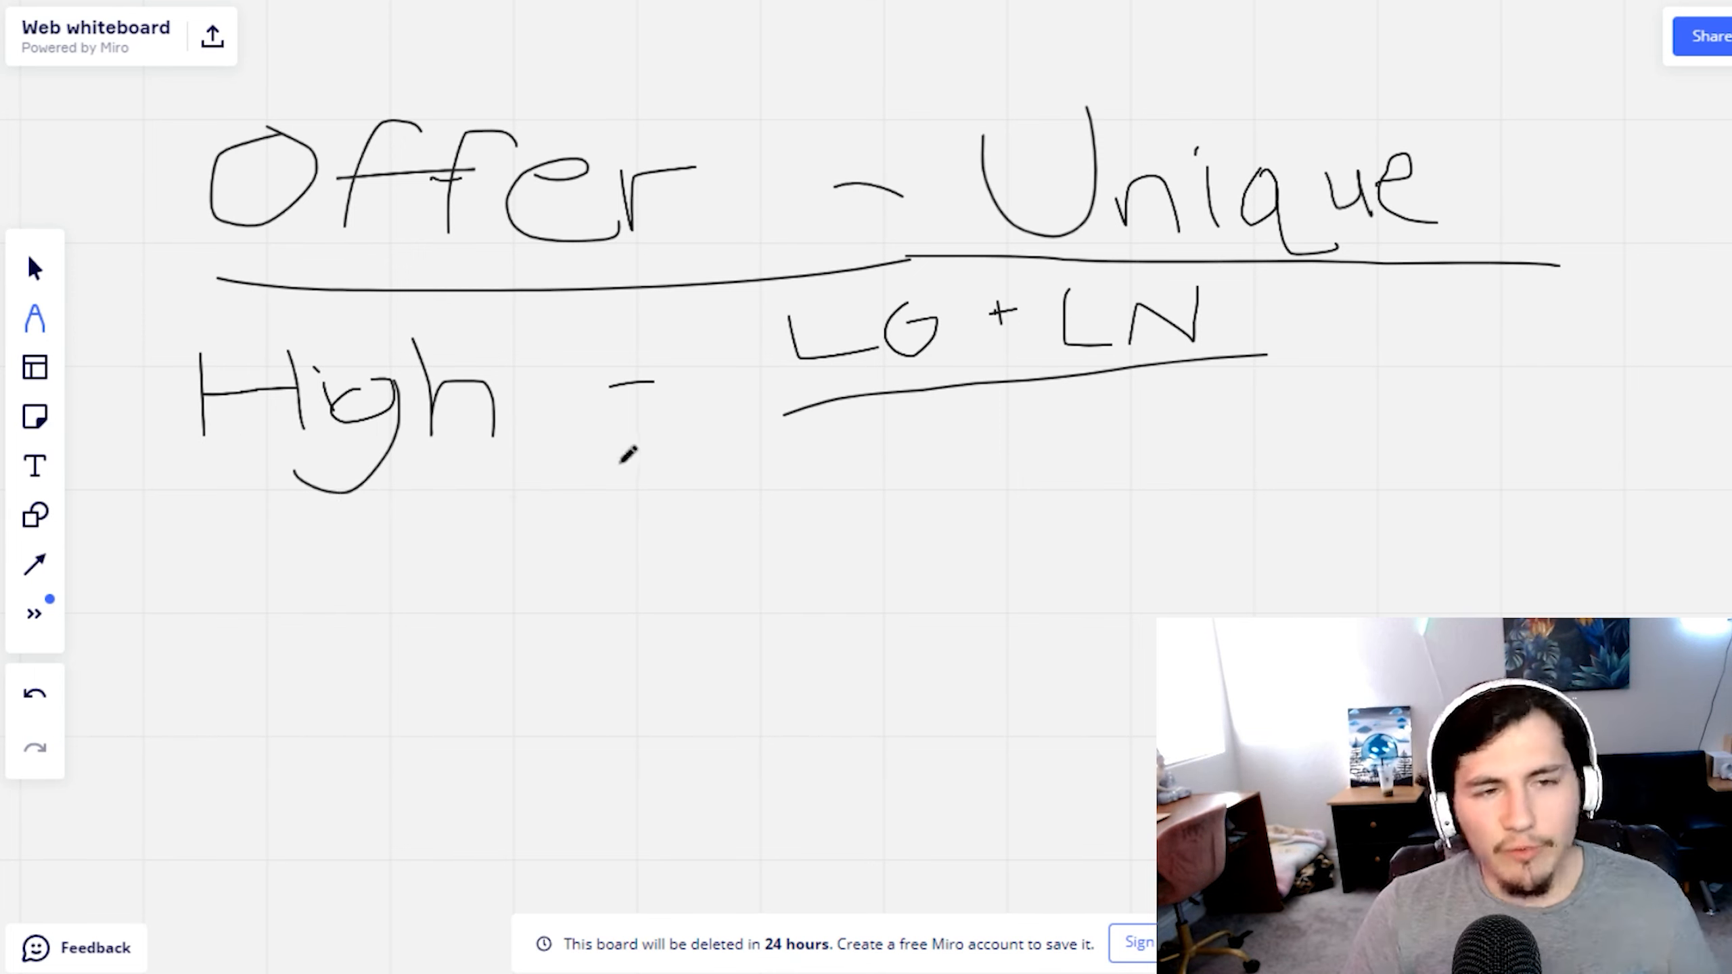
{"action": "mouse_move", "coordinate": [227, 525]}
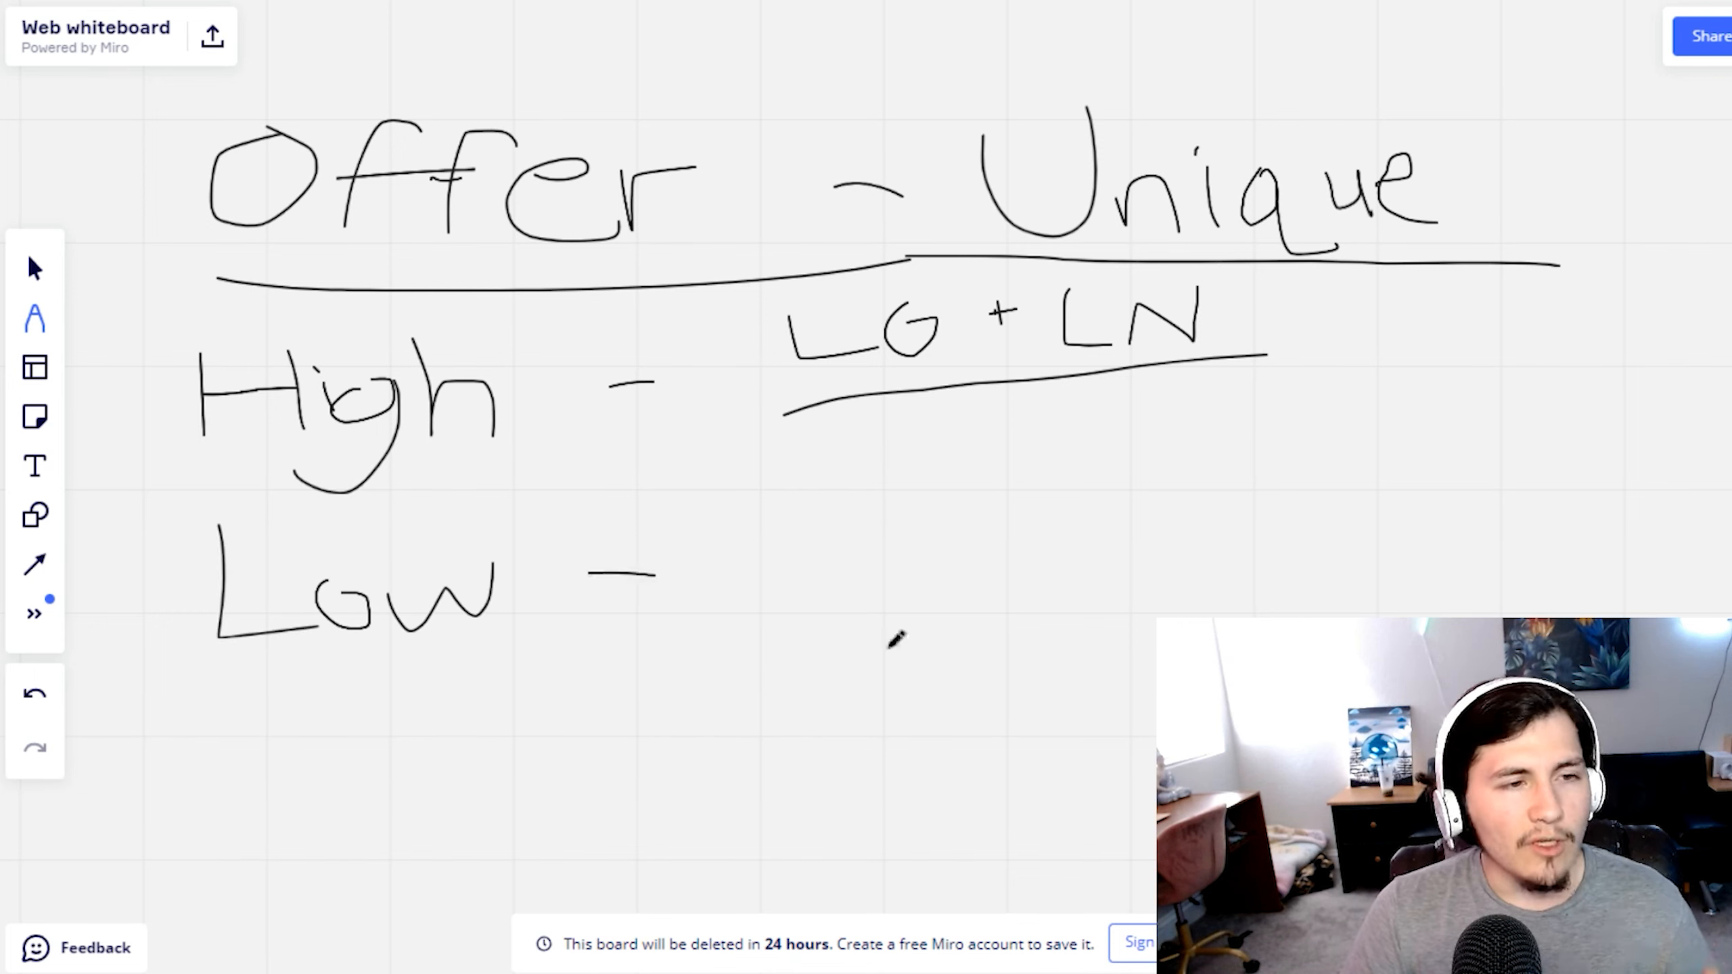
{"action": "mouse_move", "coordinate": [823, 489]}
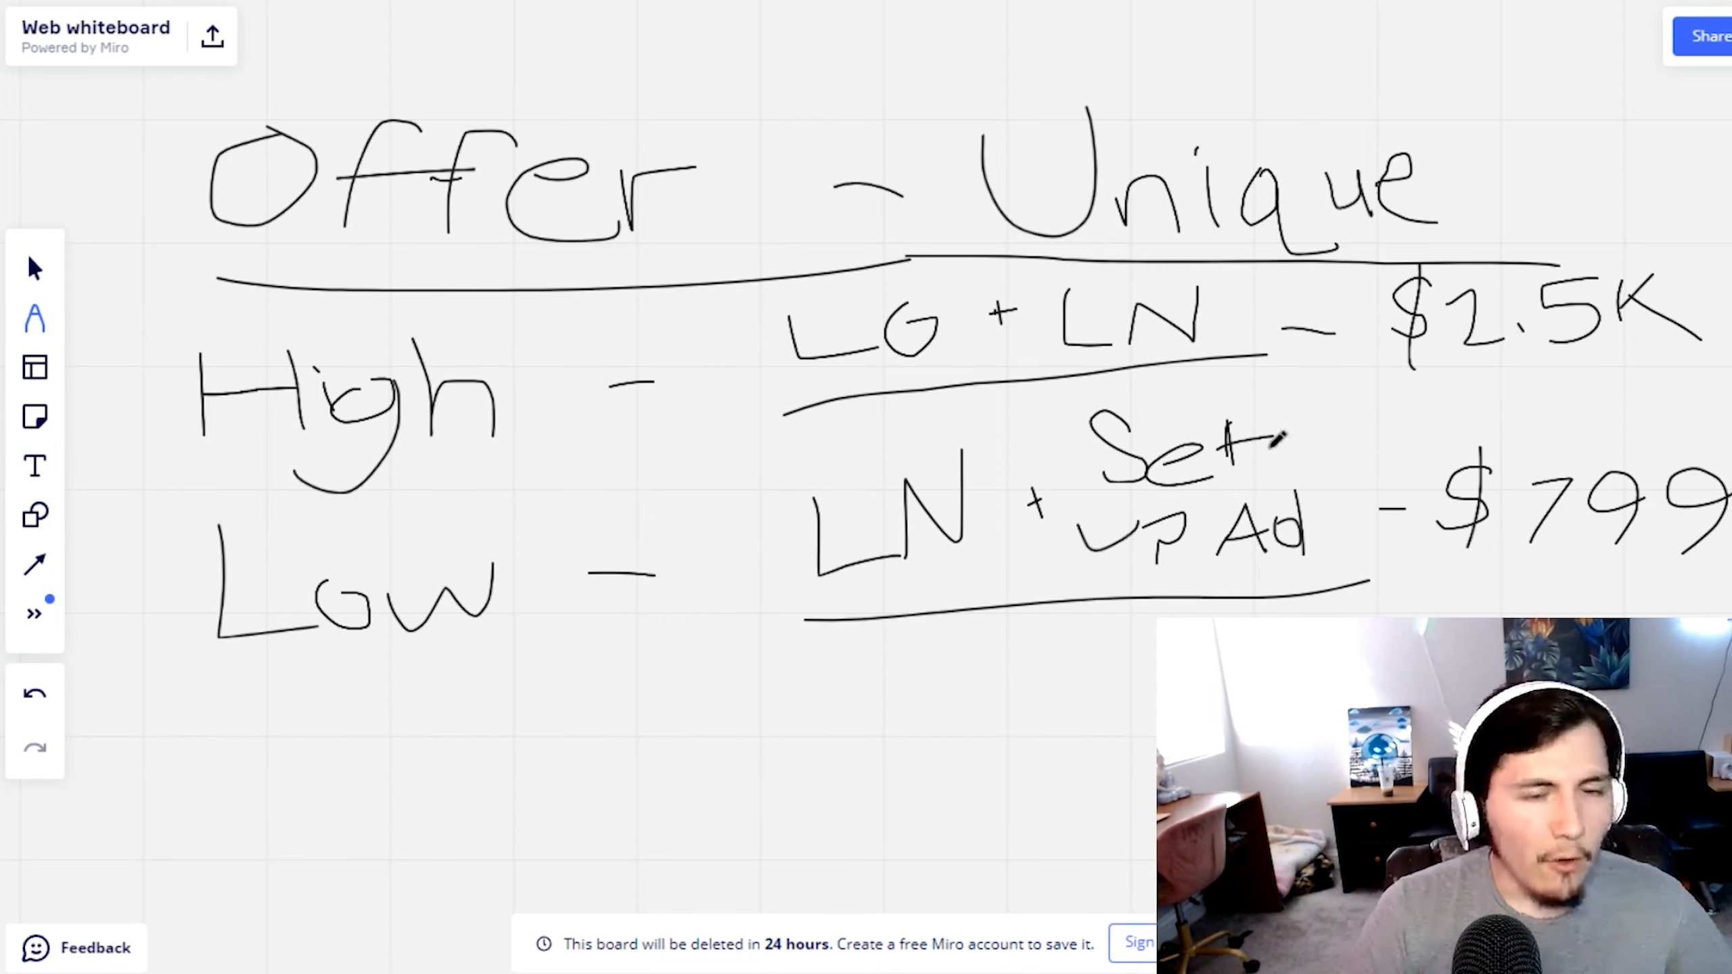
{"action": "mouse_move", "coordinate": [285, 678]}
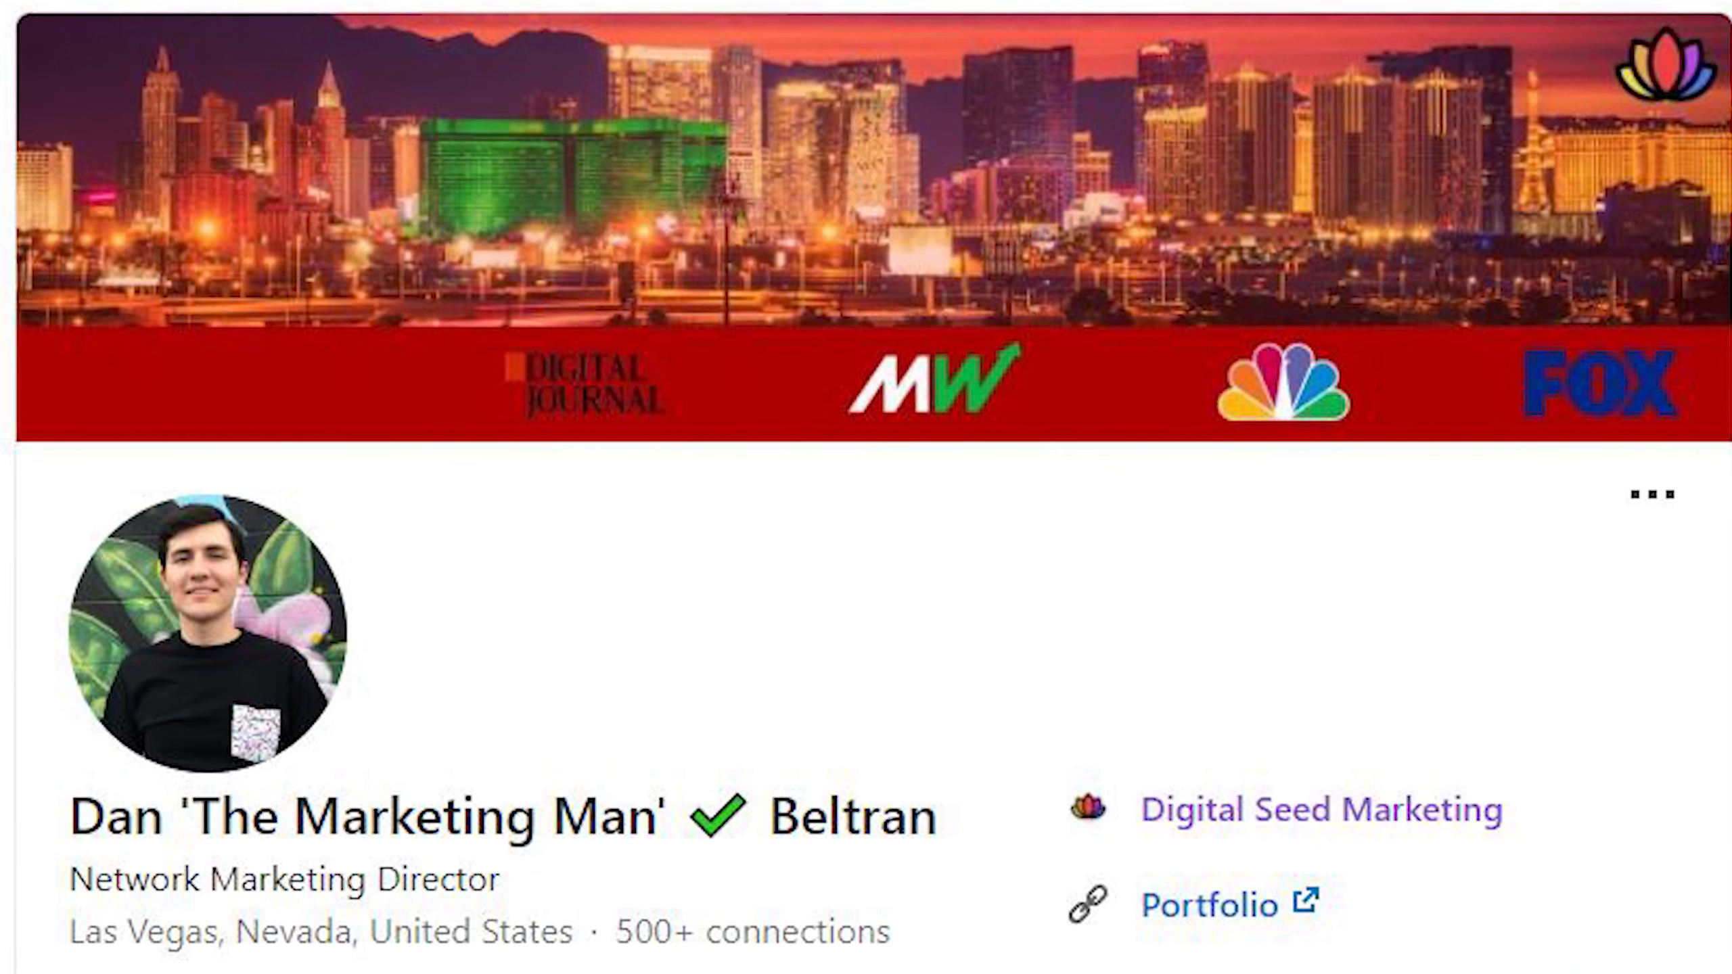
Scroll down the LinkedIn profile of the Digital Seed Marketing network marketing director
{"action": "scroll", "scroll_direction": "down", "scroll_amount": 3}
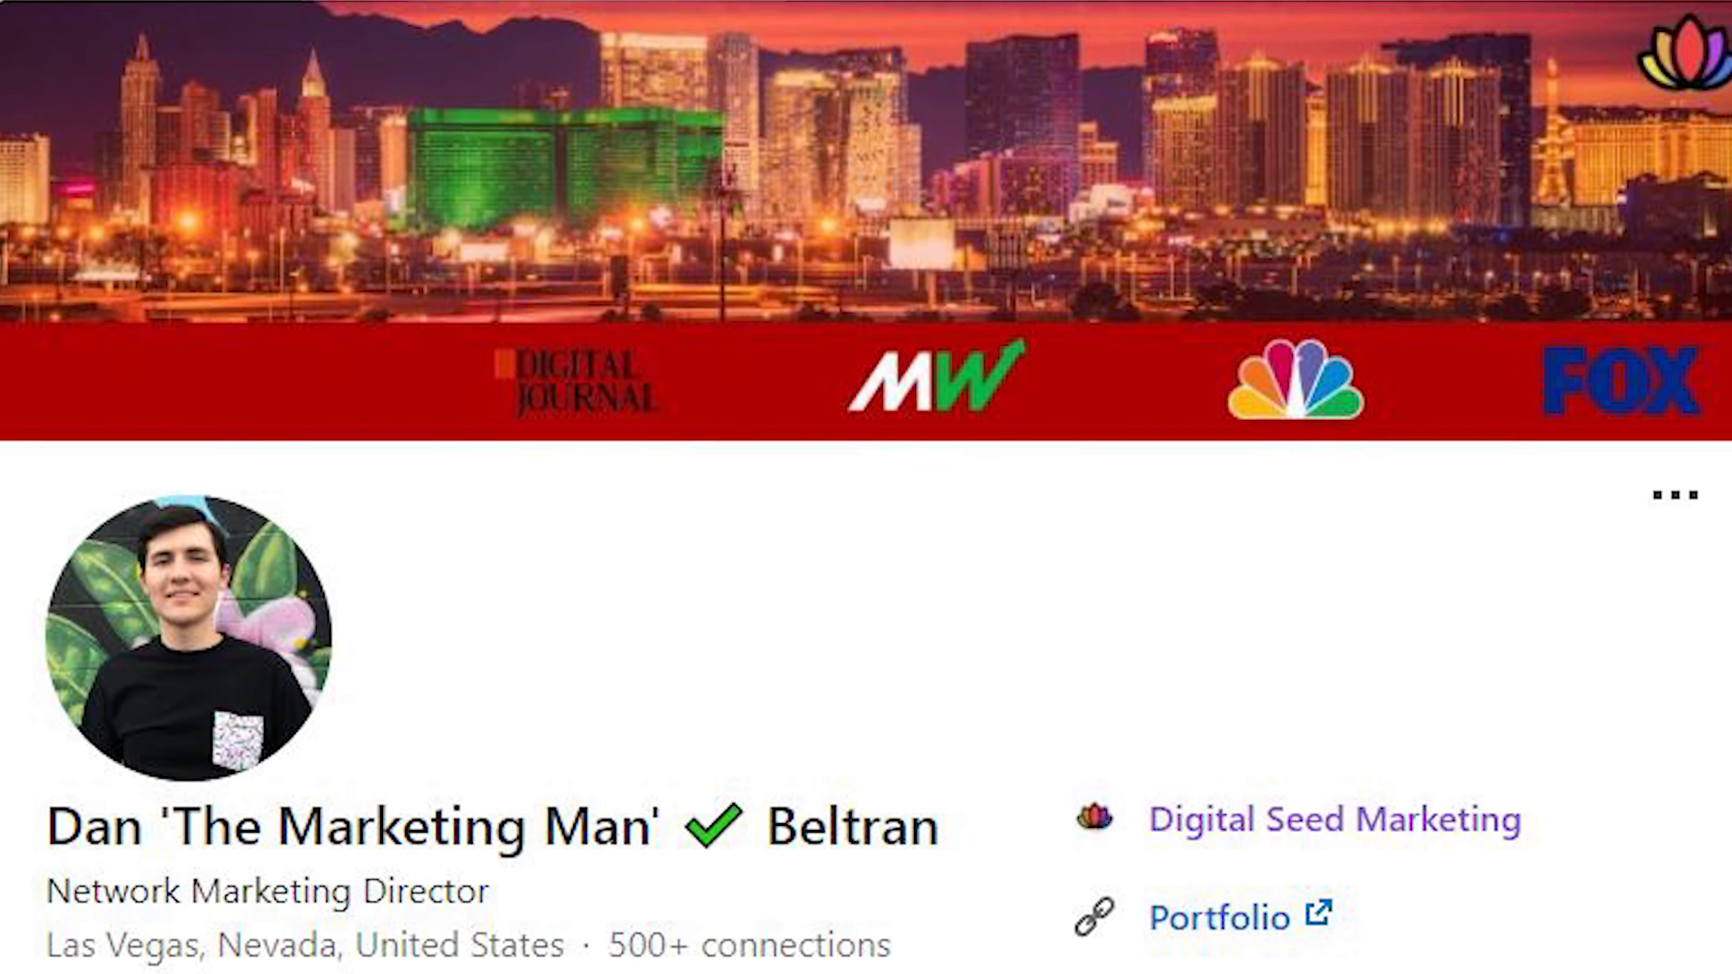